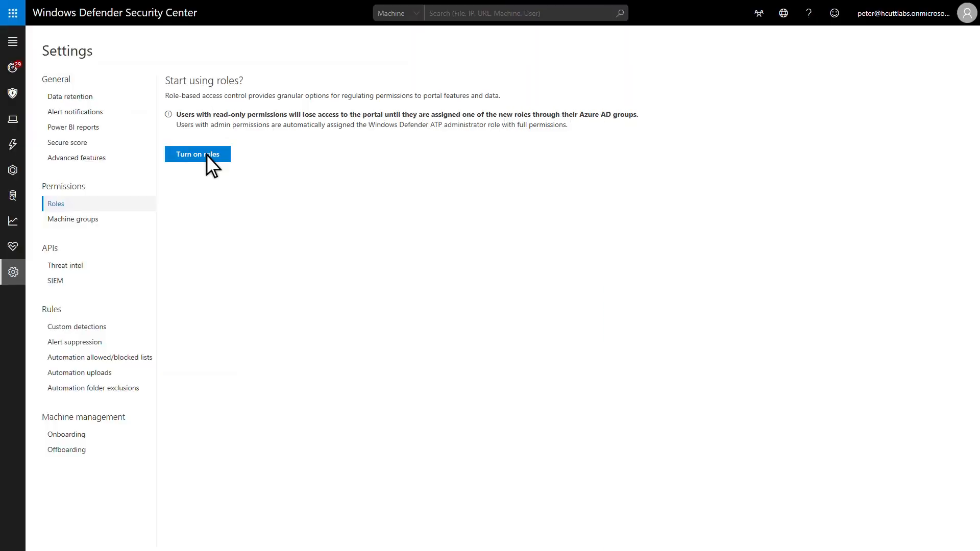
Turn on role-based access control from the Roles settings page
left_click(198, 154)
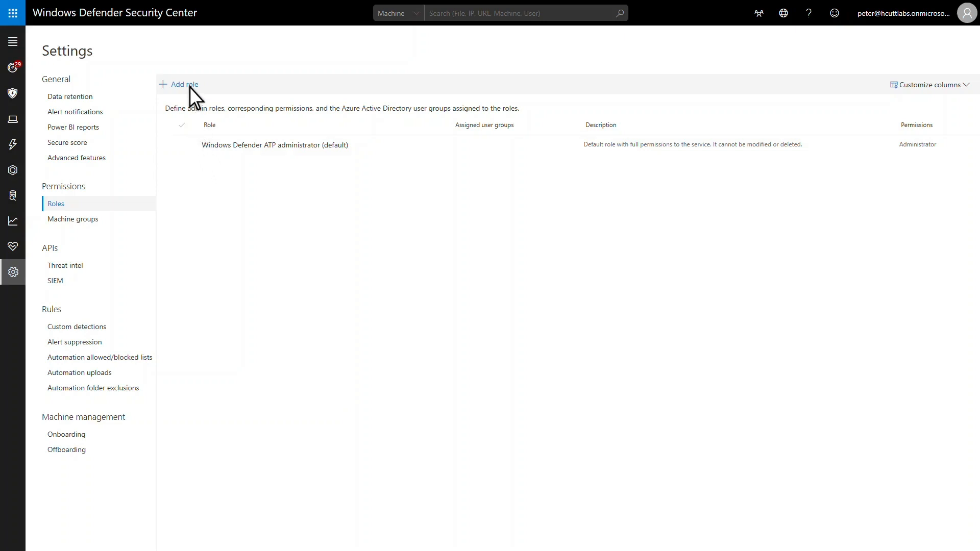
Create role 'Contoso SOC T1 Role' with Alerts investigation permission and proceed to user groups
left_click(184, 84)
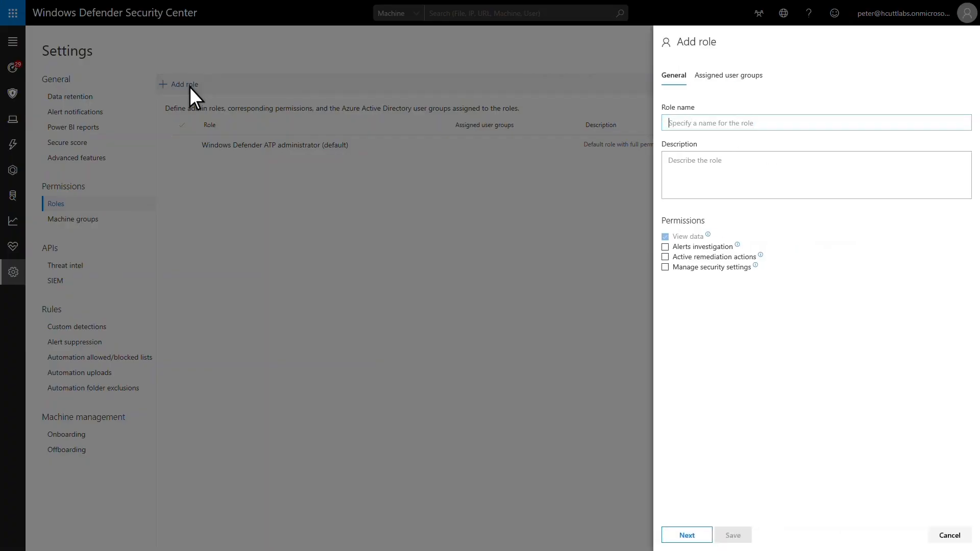
type("Contoso SOC T1 Role")
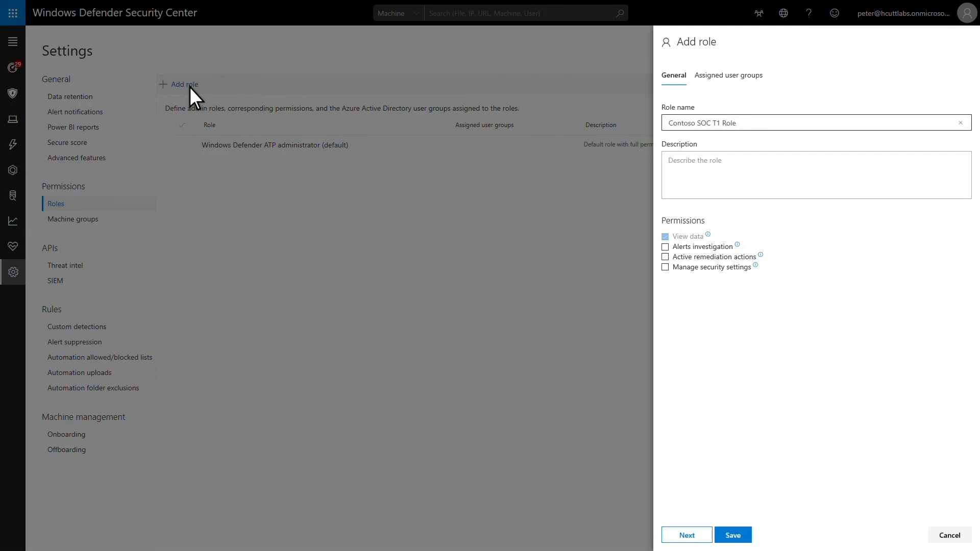
mouse_move(239, 127)
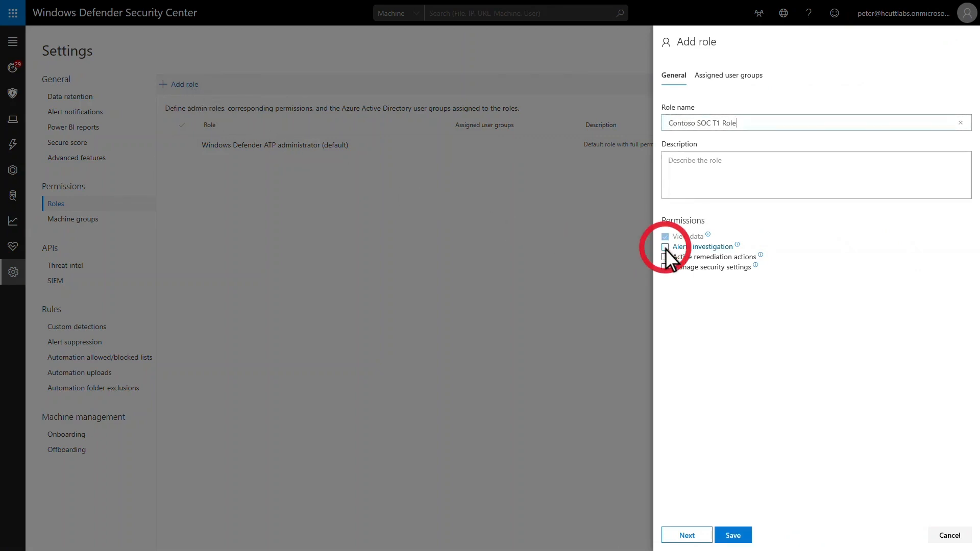
left_click(666, 247)
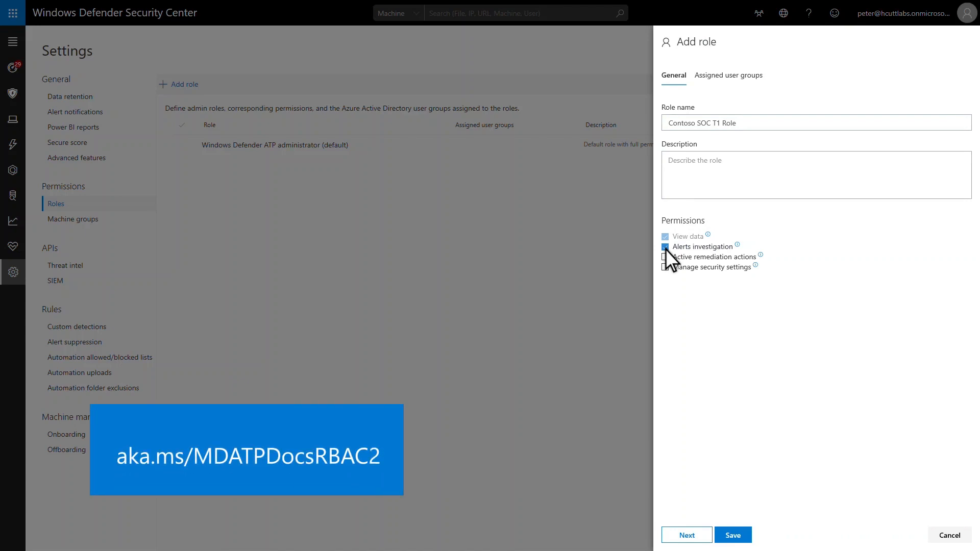
left_click(665, 247)
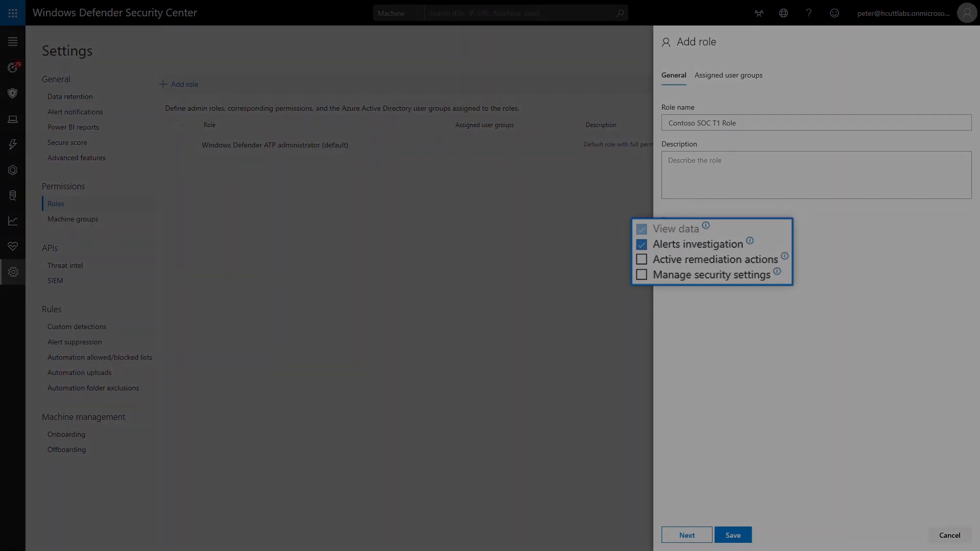
left_click(728, 75)
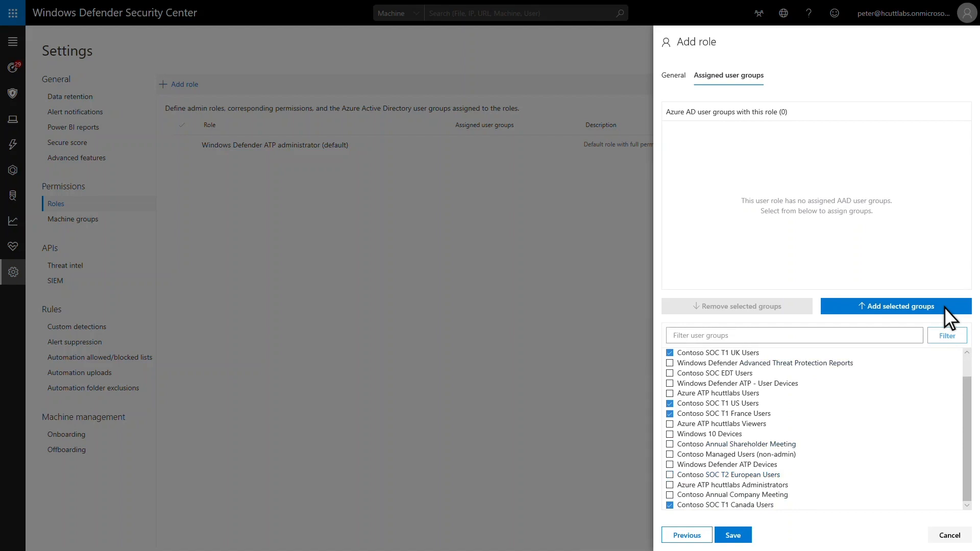
Assign the four Contoso SOC T1 user groups to the role and save it
left_click(901, 306)
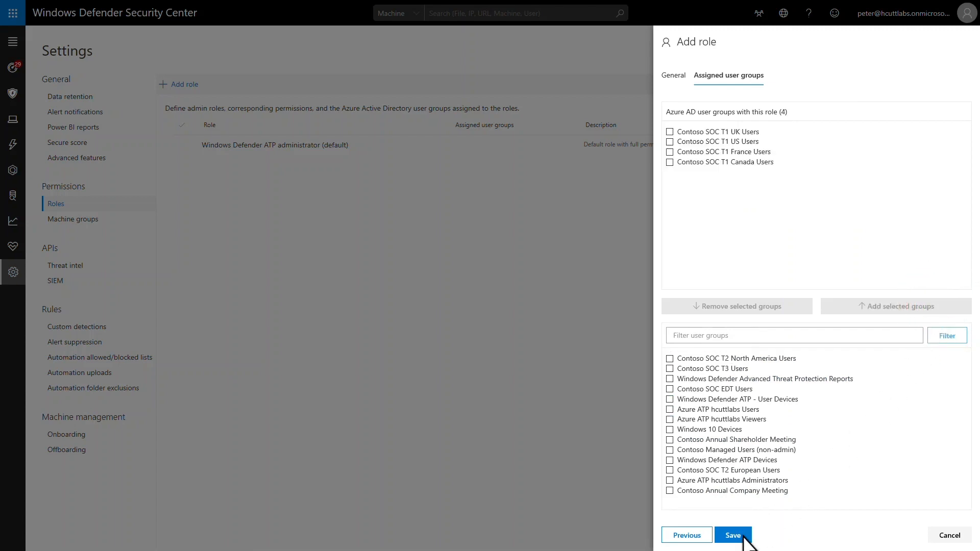
left_click(734, 535)
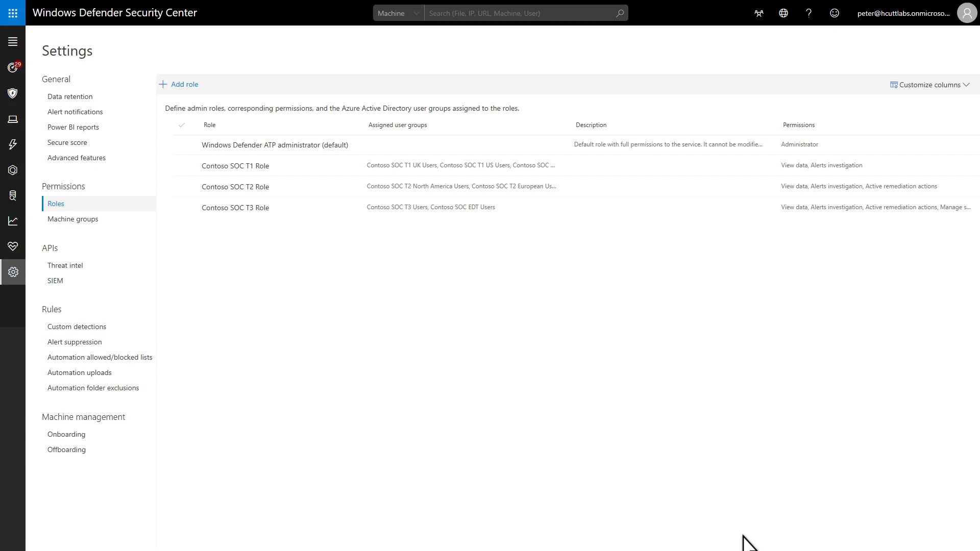
Go to the Machine groups settings page
left_click(73, 219)
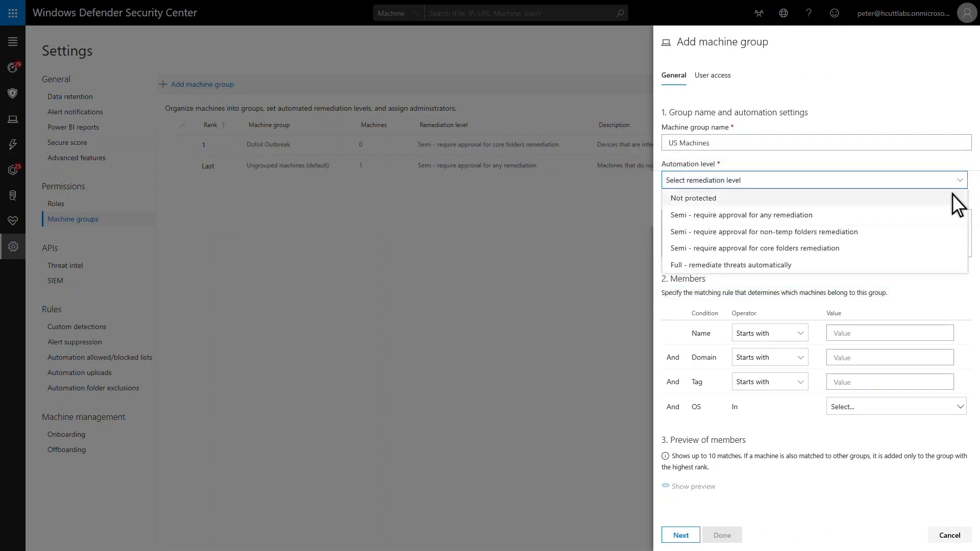
Set US Machines to full automatic remediation, matching machine names containing 'US'
left_click(730, 265)
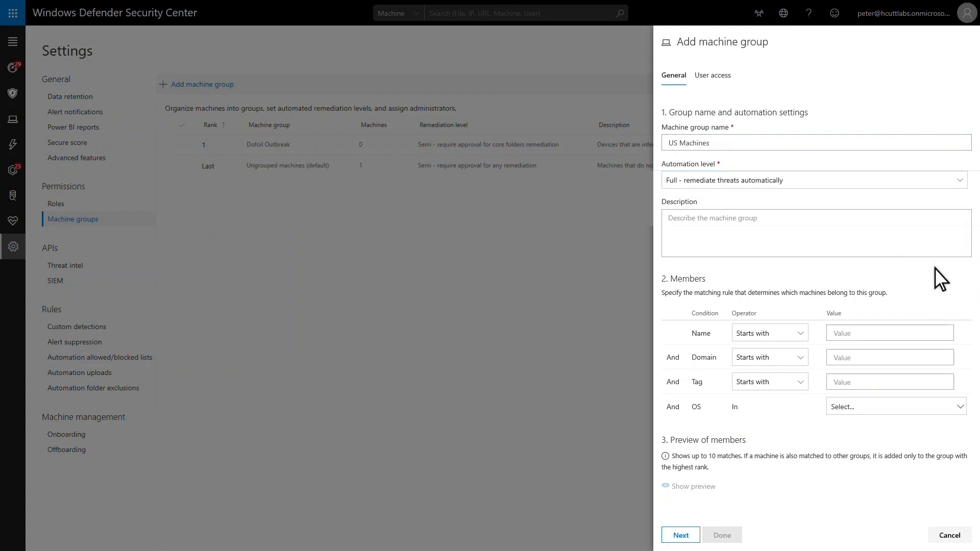
mouse_move(815, 341)
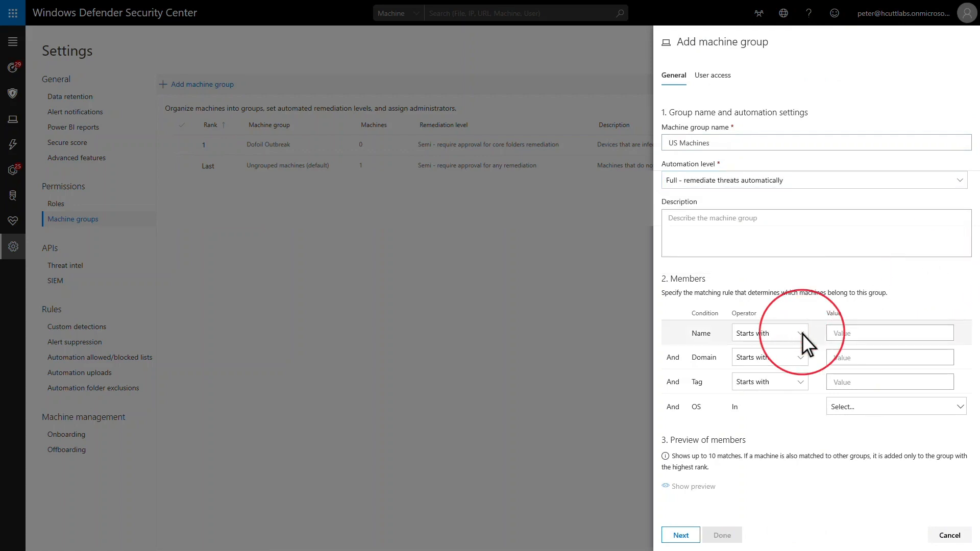
left_click(769, 333)
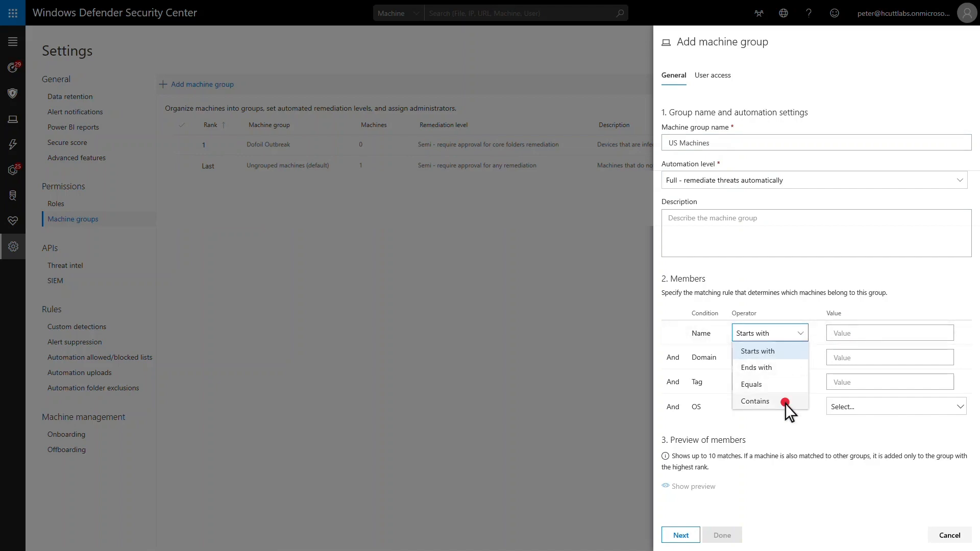
left_click(754, 401)
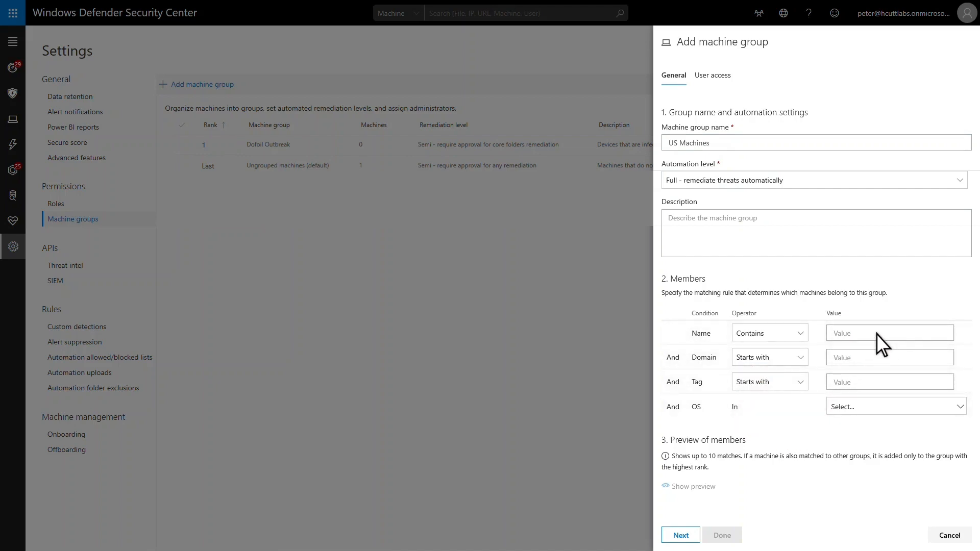
type("US")
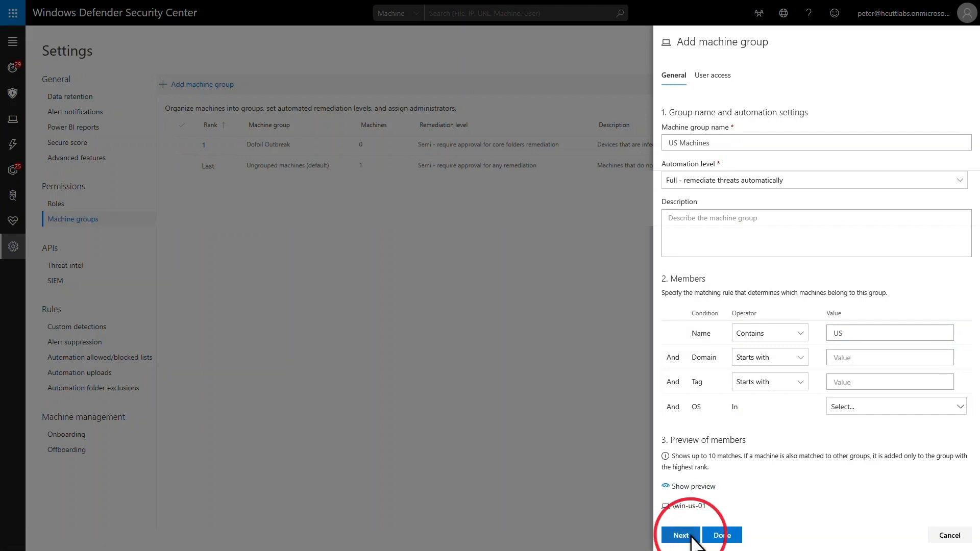
left_click(681, 535)
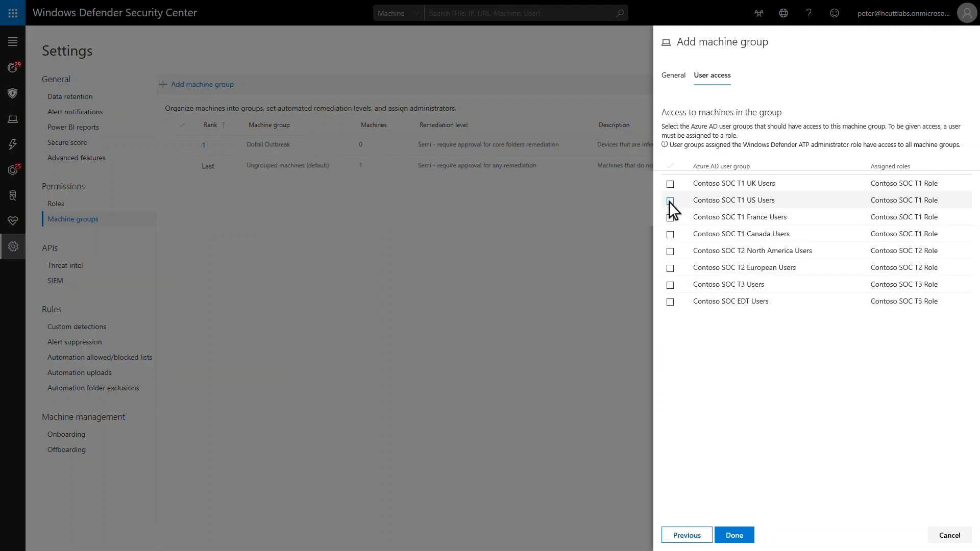
Grant SOC user groups access to US Machines, finish the group, and apply changes
left_click(670, 200)
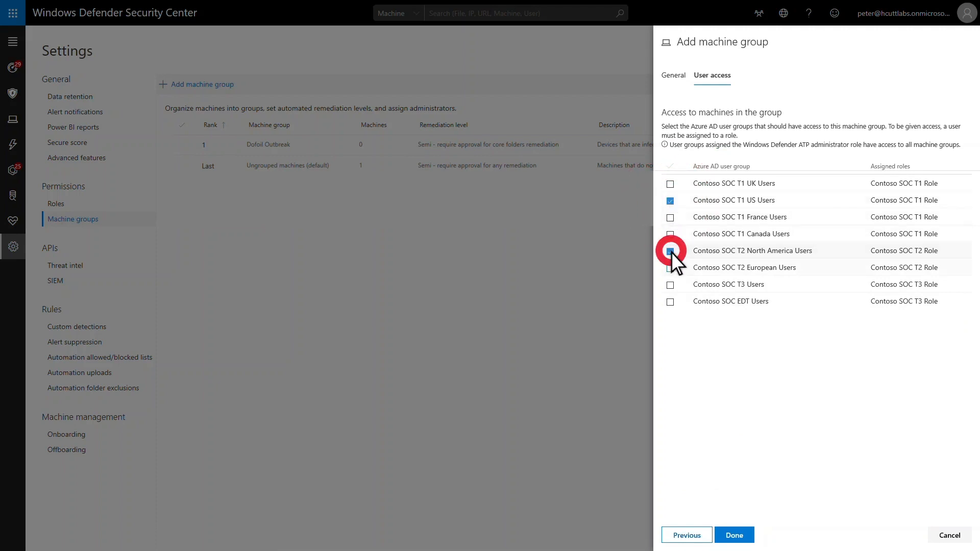
left_click(669, 250)
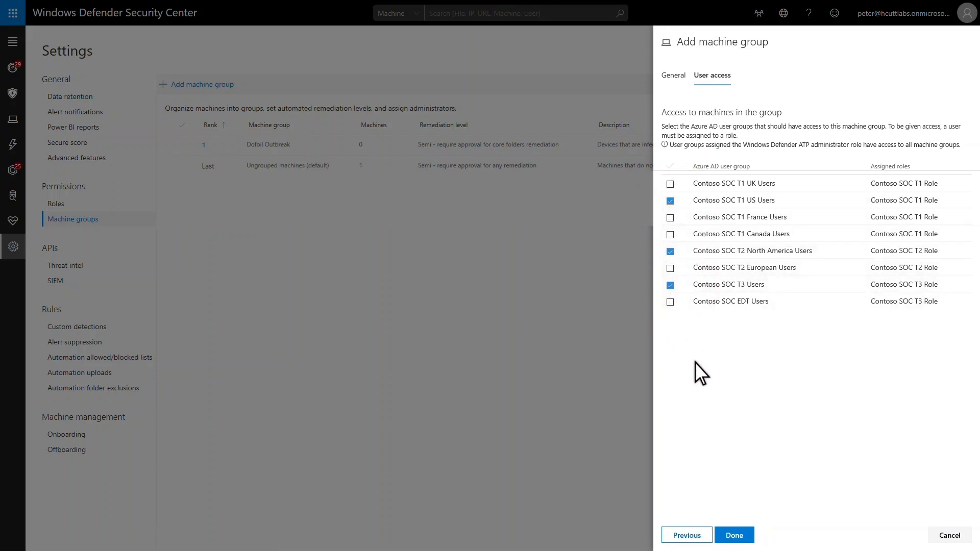
left_click(734, 535)
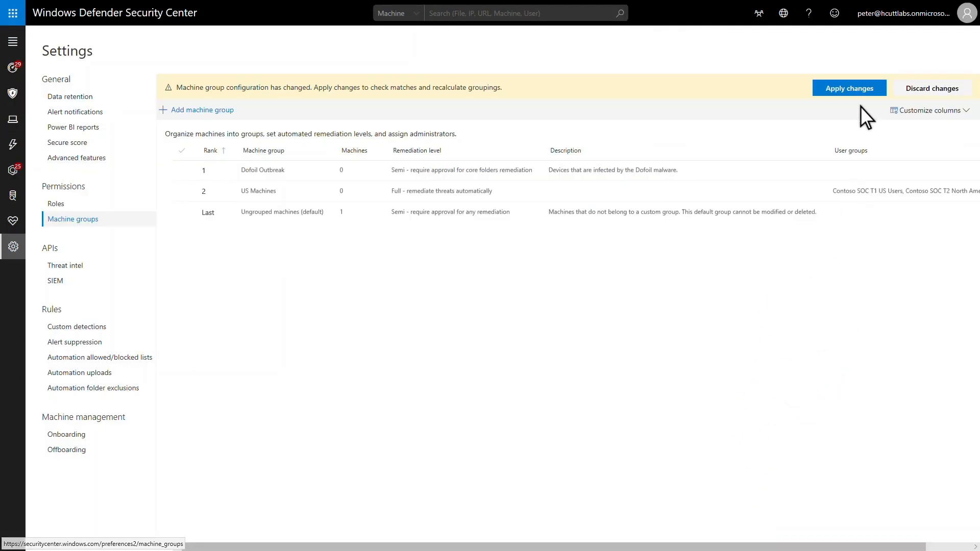
left_click(849, 87)
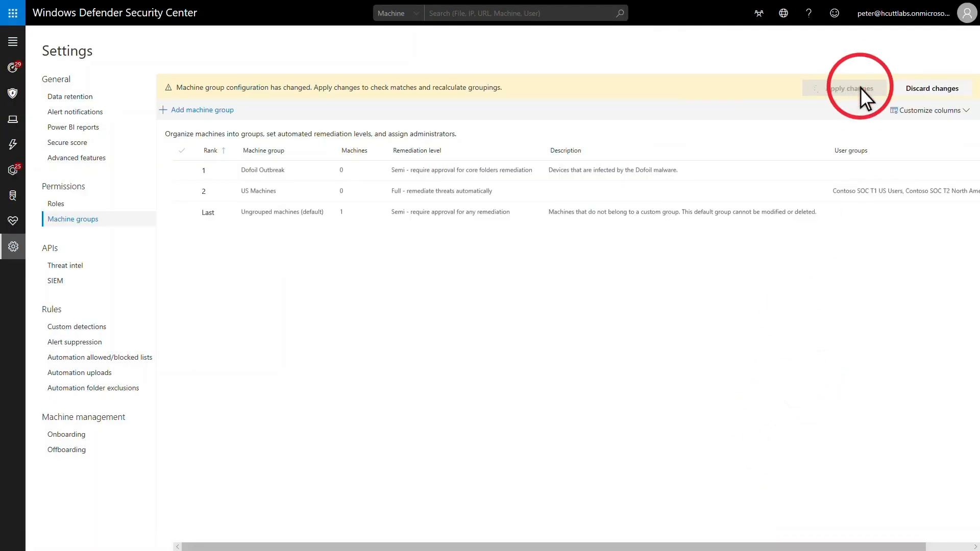
left_click(848, 88)
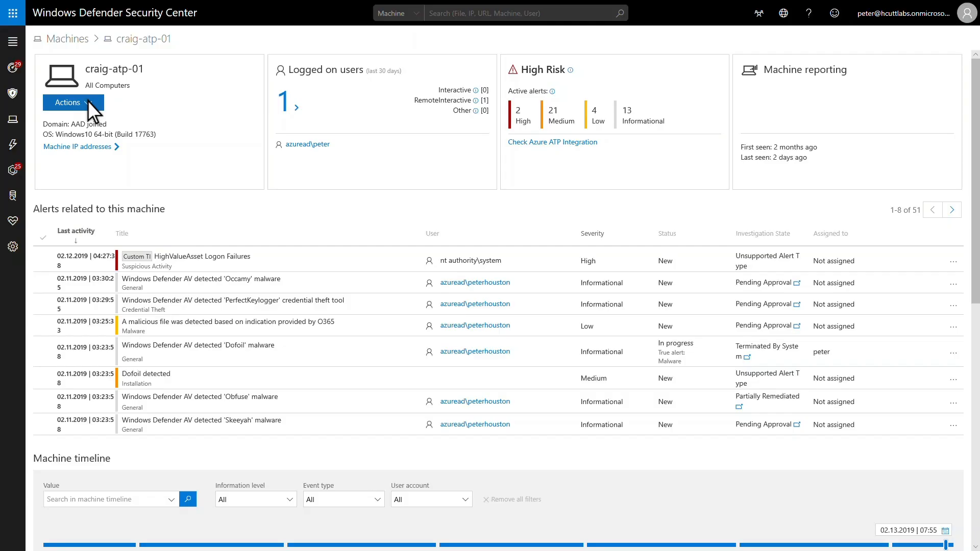
Tag machine craig-atp-01 with 'Dofoil Outbreak'
left_click(73, 103)
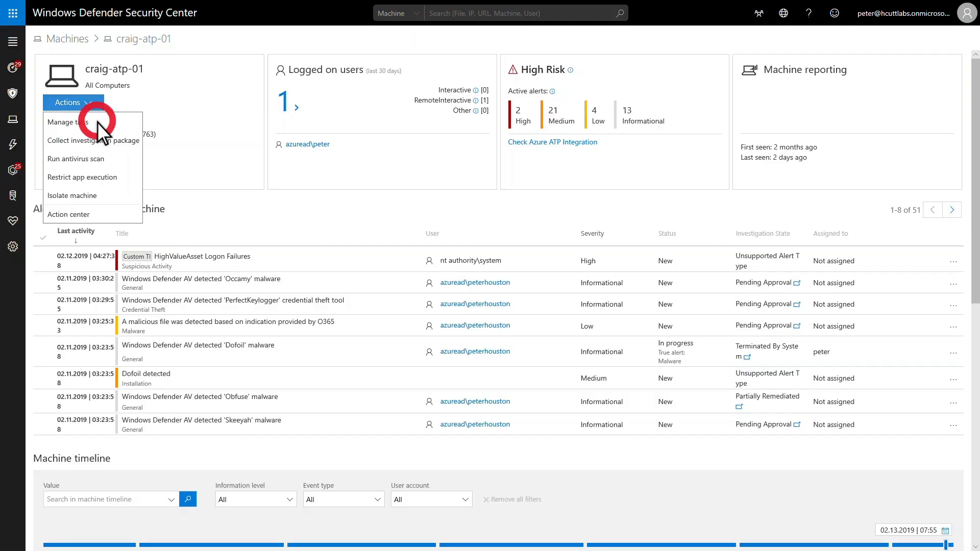
left_click(66, 122)
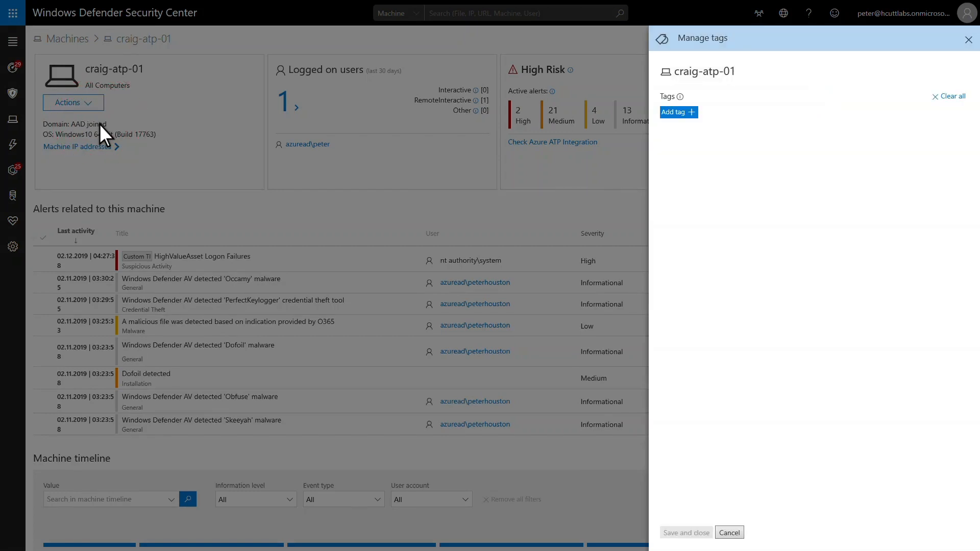
mouse_move(147, 147)
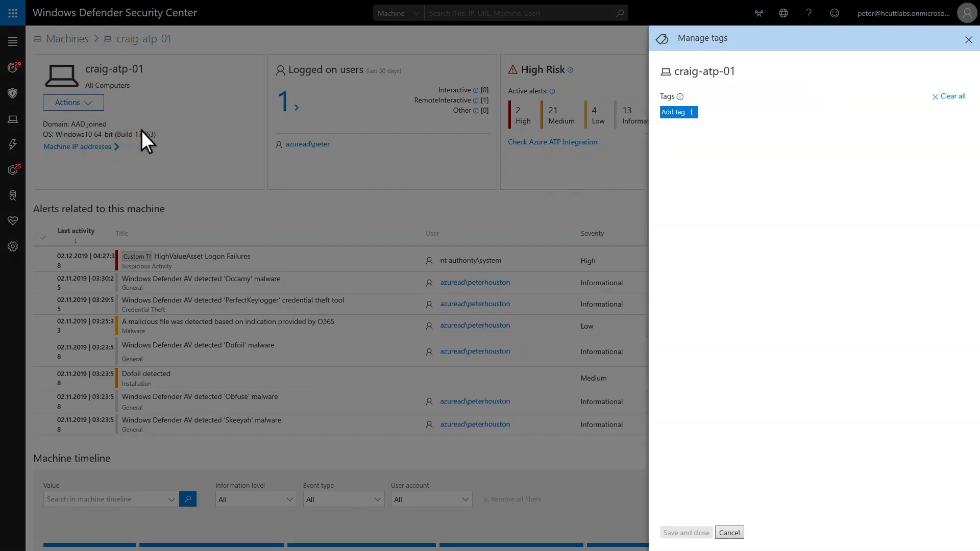
left_click(675, 112)
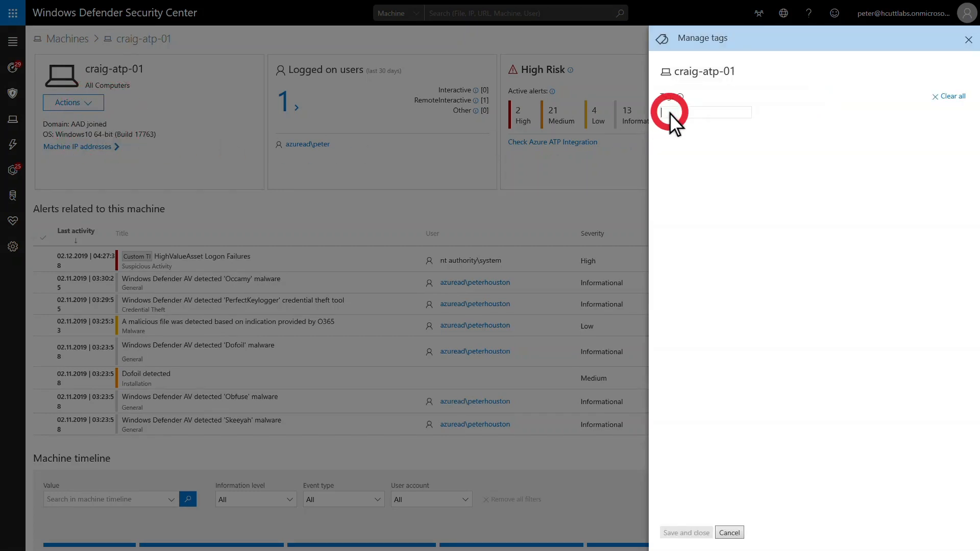
type("Dofoil Outbreak")
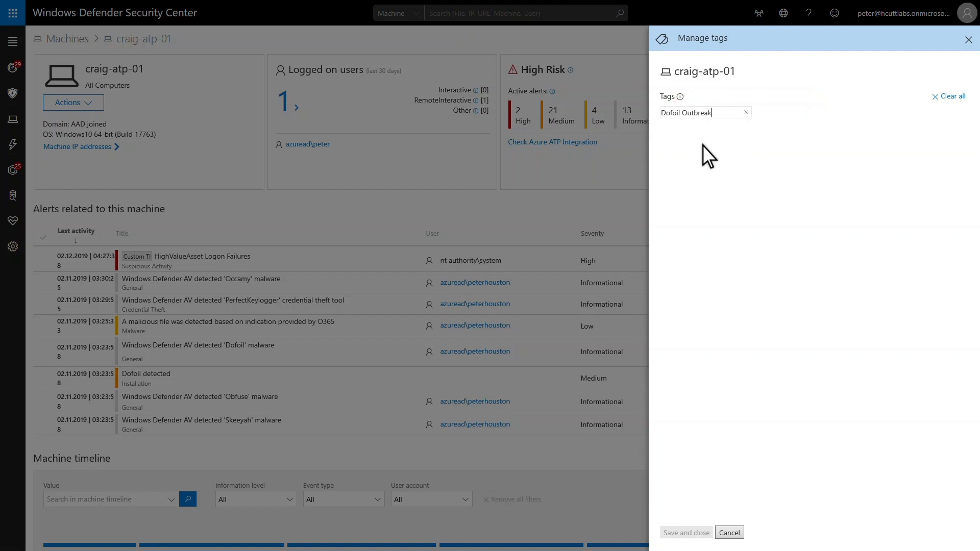
key("Enter")
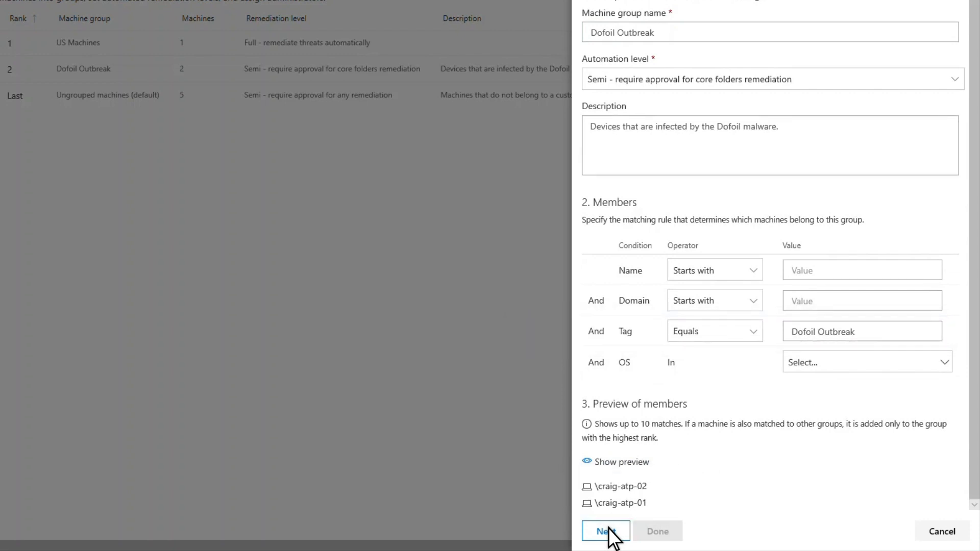
Finish editing the Dofoil Outbreak group through the user access tab
left_click(605, 532)
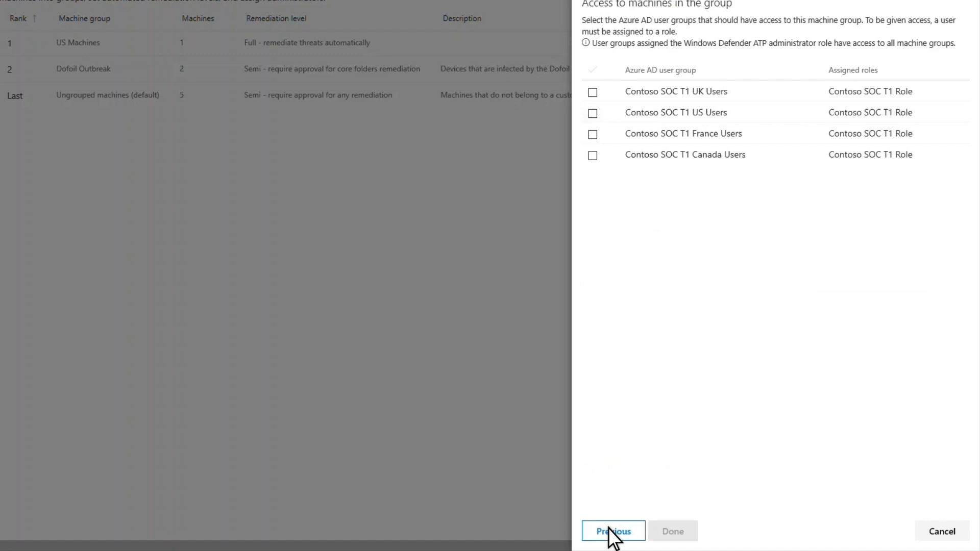
left_click(943, 546)
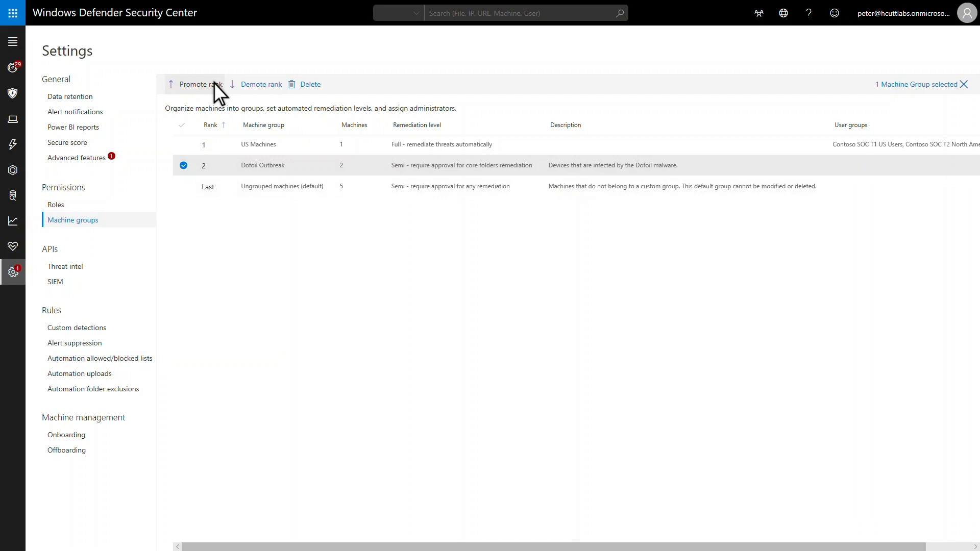
Promote Dofoil Outbreak to rank 1 and apply the configuration changes
left_click(213, 84)
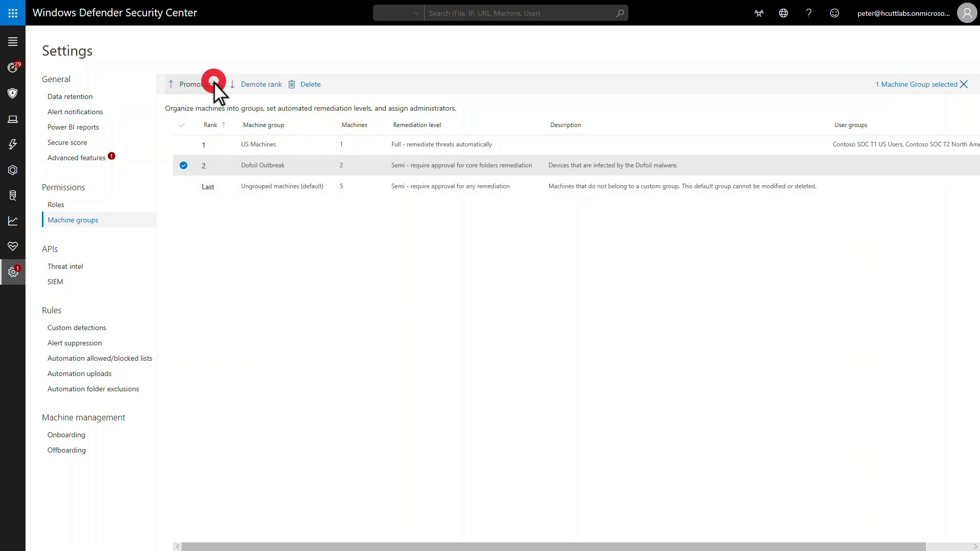
left_click(194, 85)
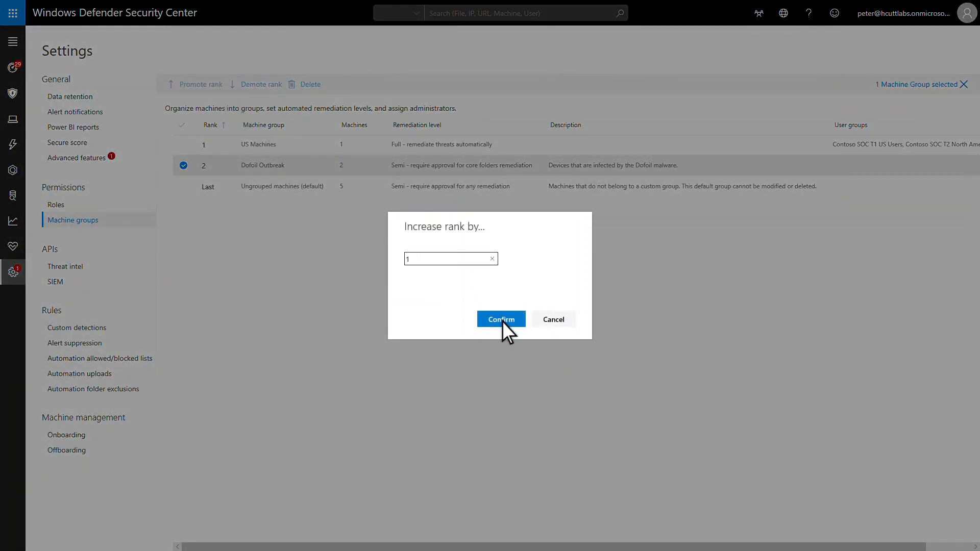
left_click(501, 320)
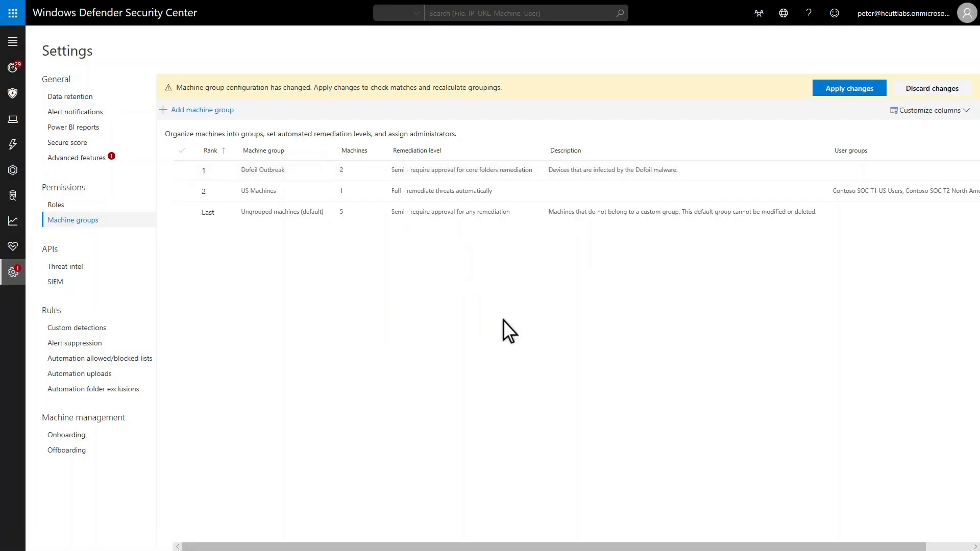
mouse_move(849, 88)
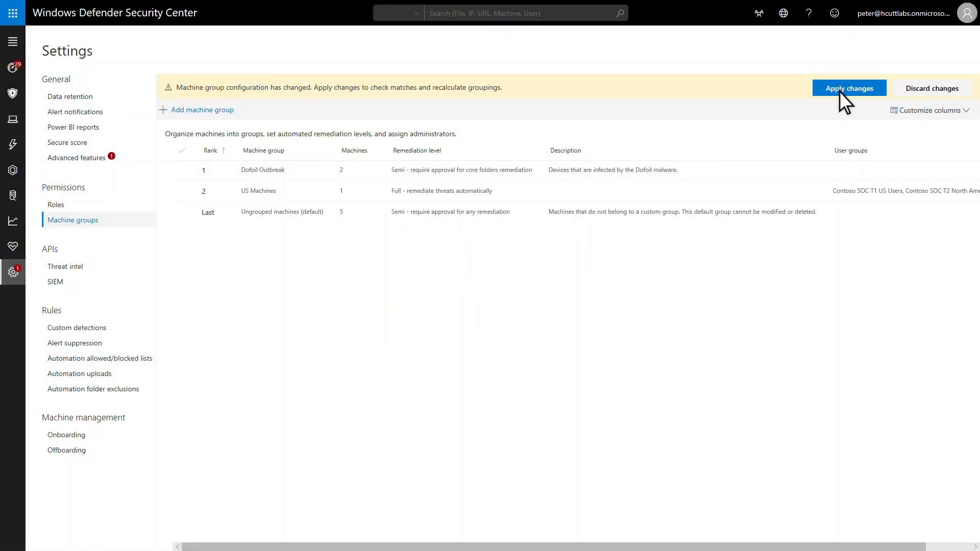
left_click(850, 87)
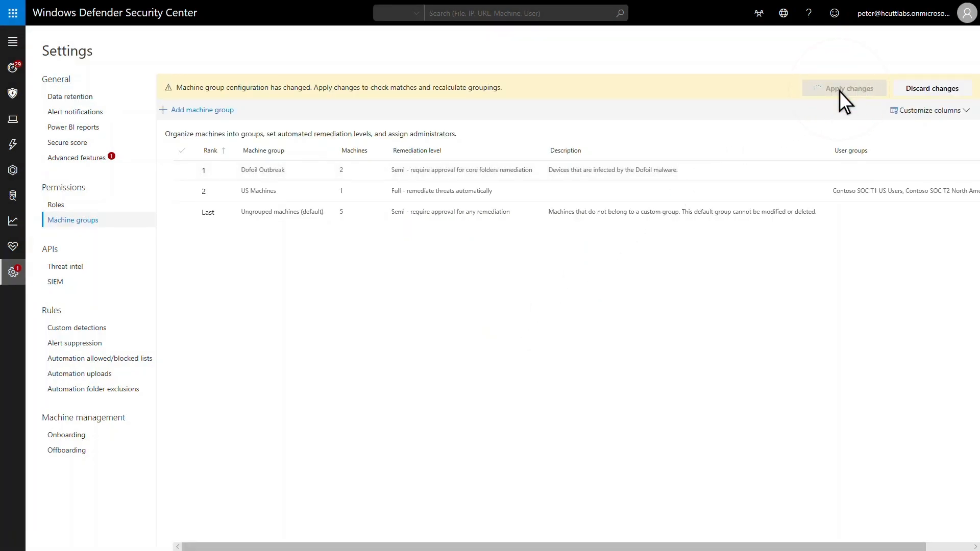
left_click(844, 88)
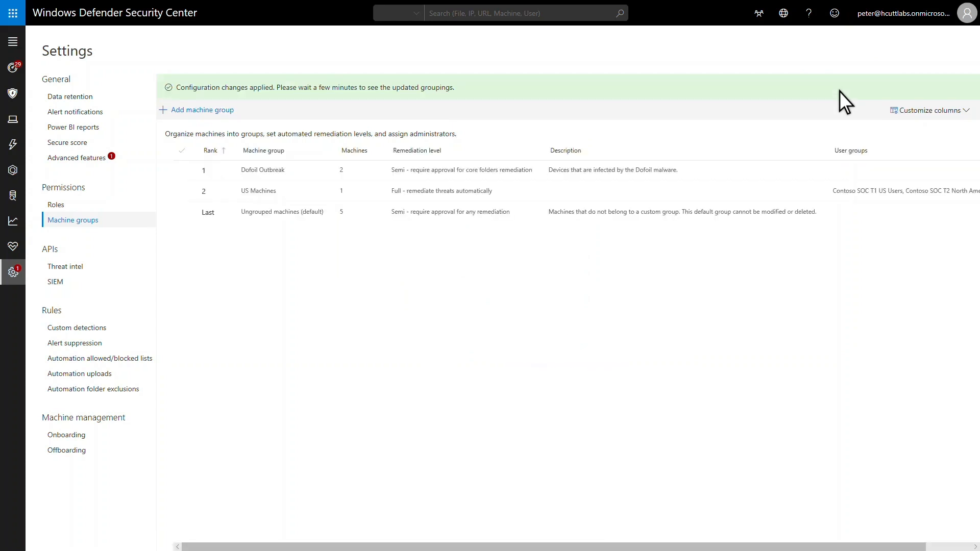